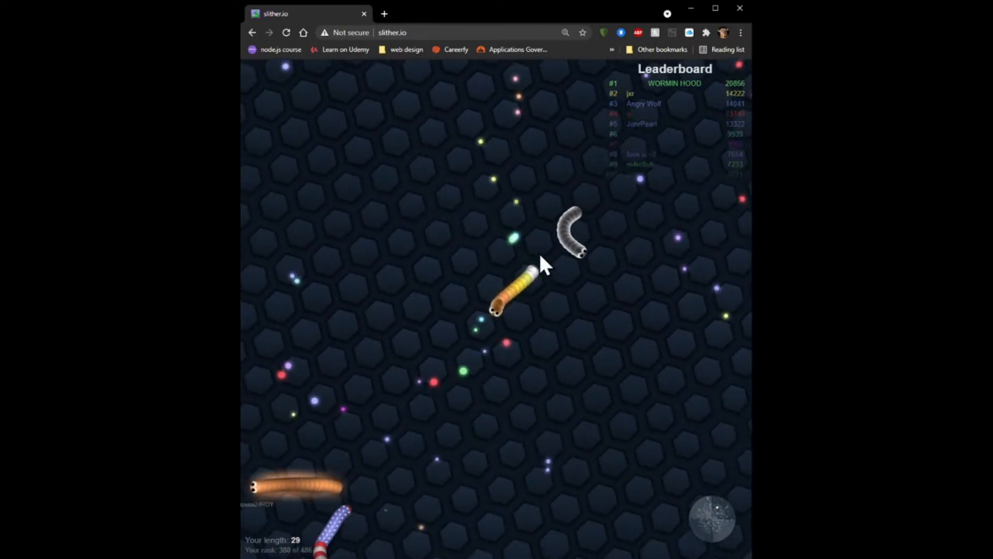
mouse_move(613, 483)
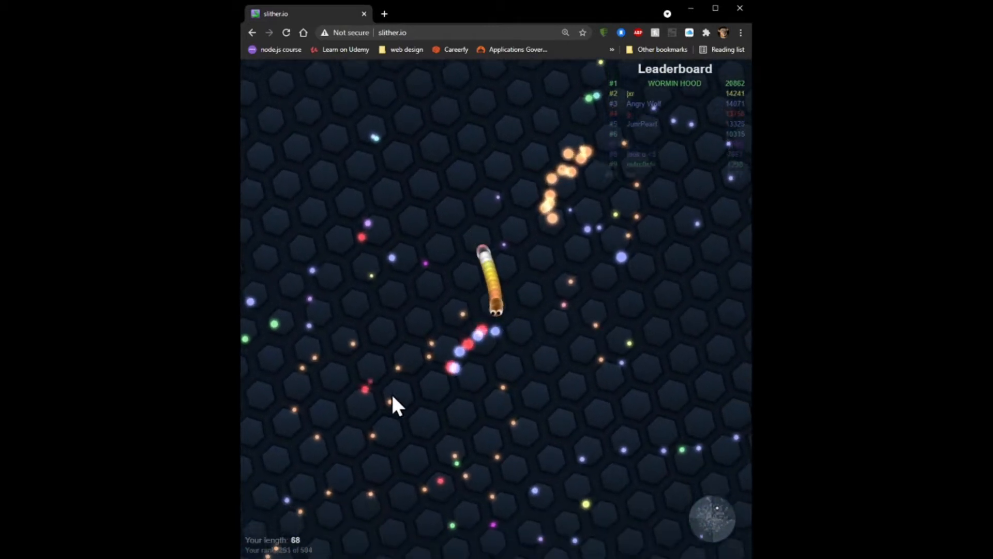
mouse_move(611, 277)
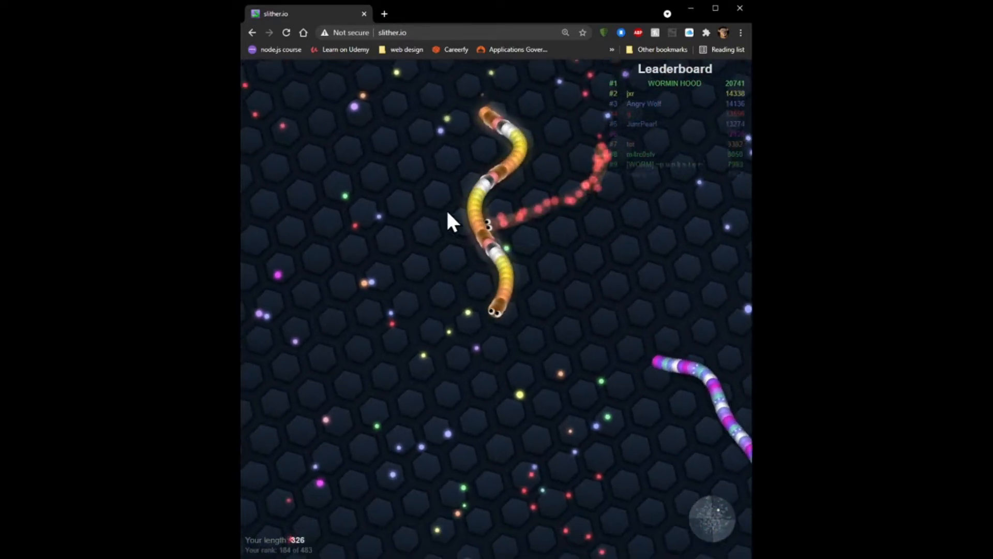
mouse_move(601, 274)
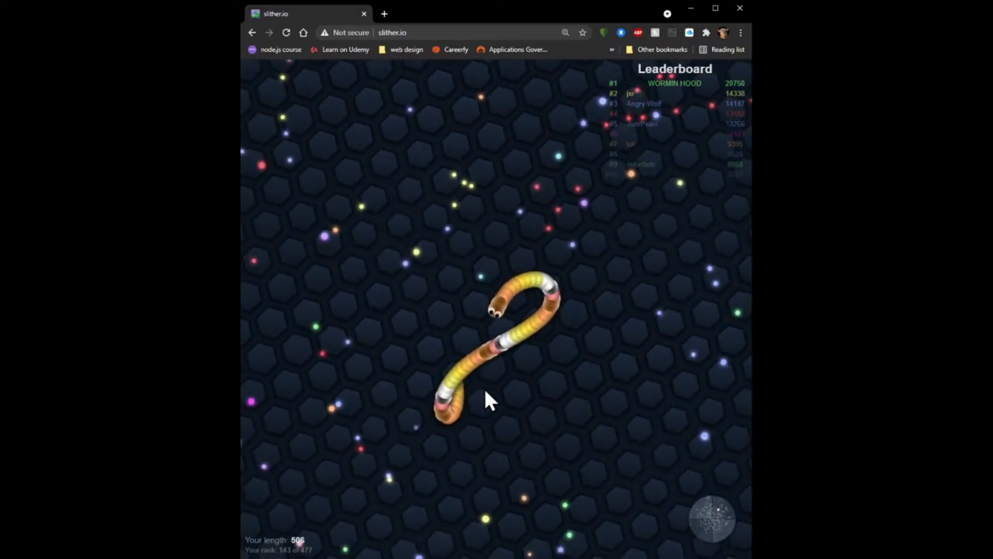
mouse_move(701, 326)
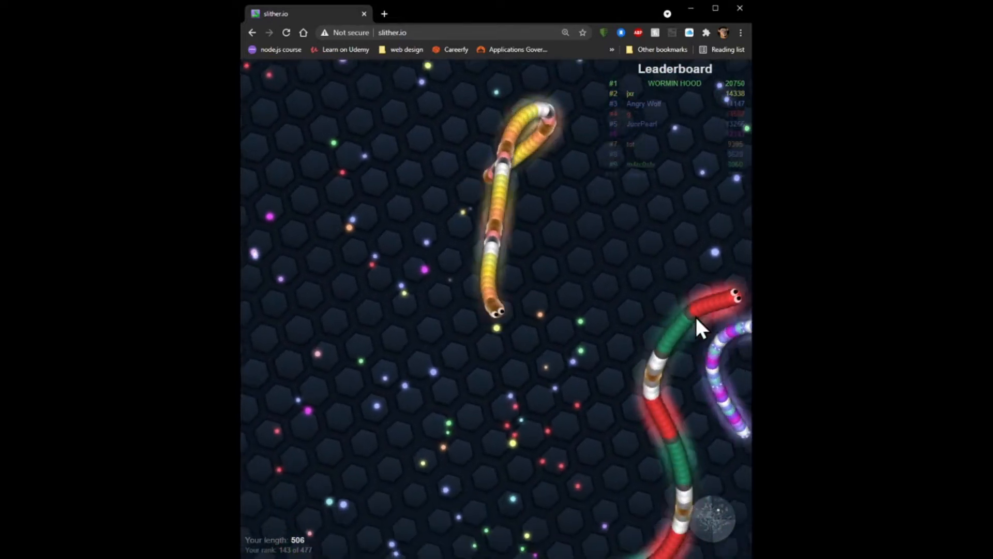
mouse_move(563, 405)
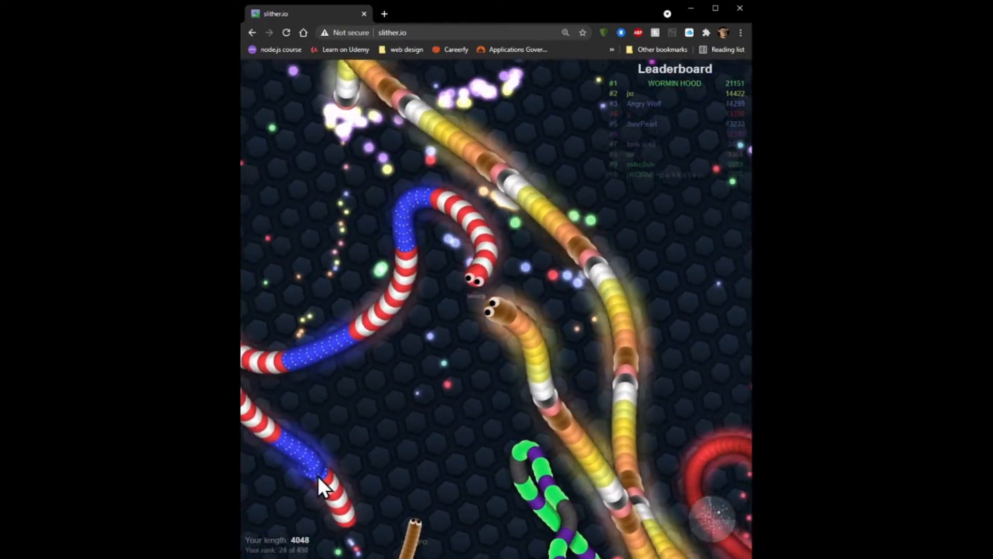
mouse_move(586, 209)
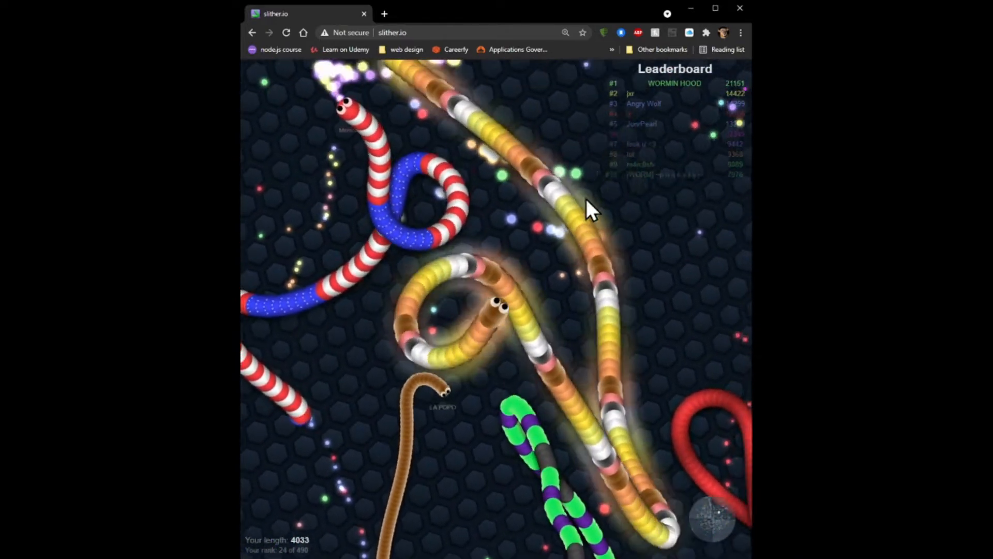
mouse_move(481, 406)
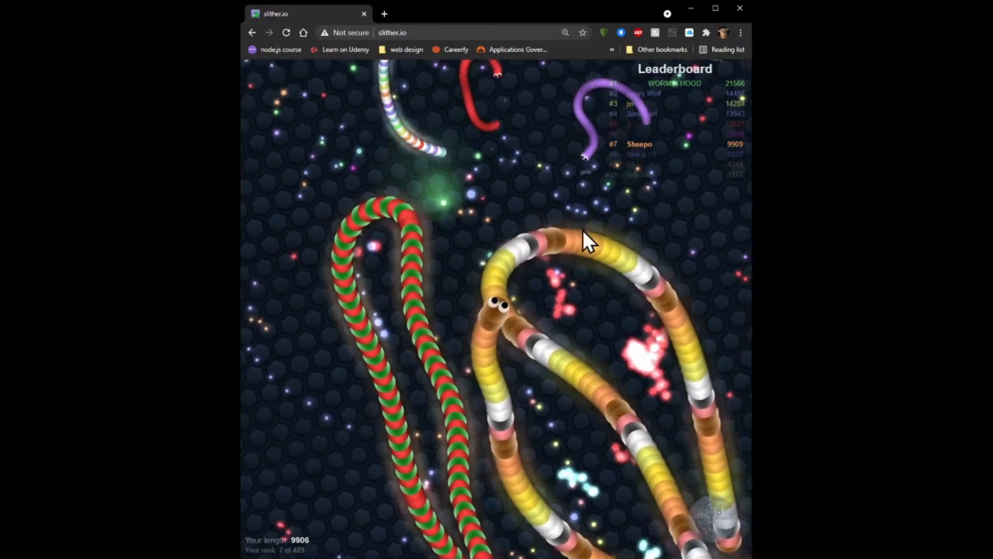
mouse_move(478, 406)
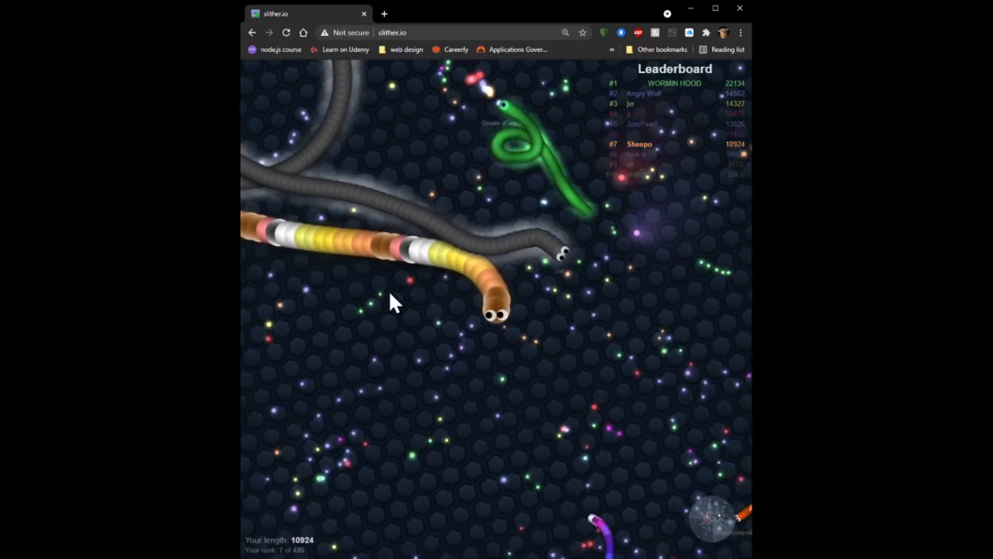
mouse_move(633, 408)
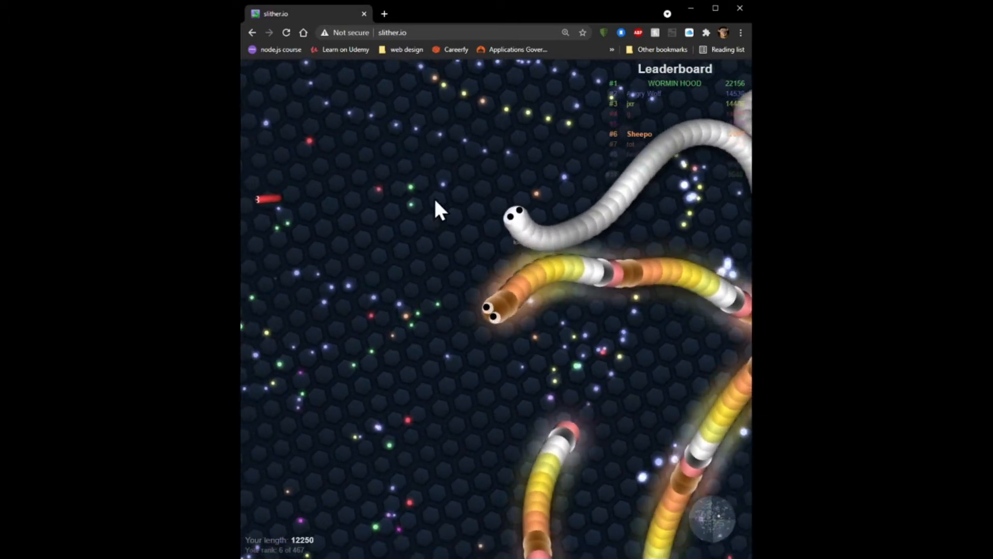
mouse_move(570, 298)
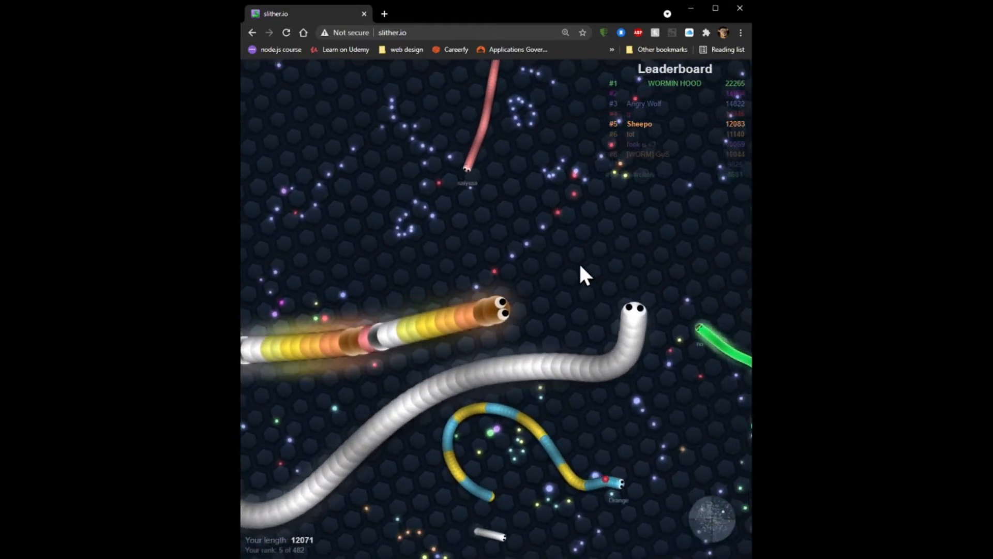
mouse_move(442, 248)
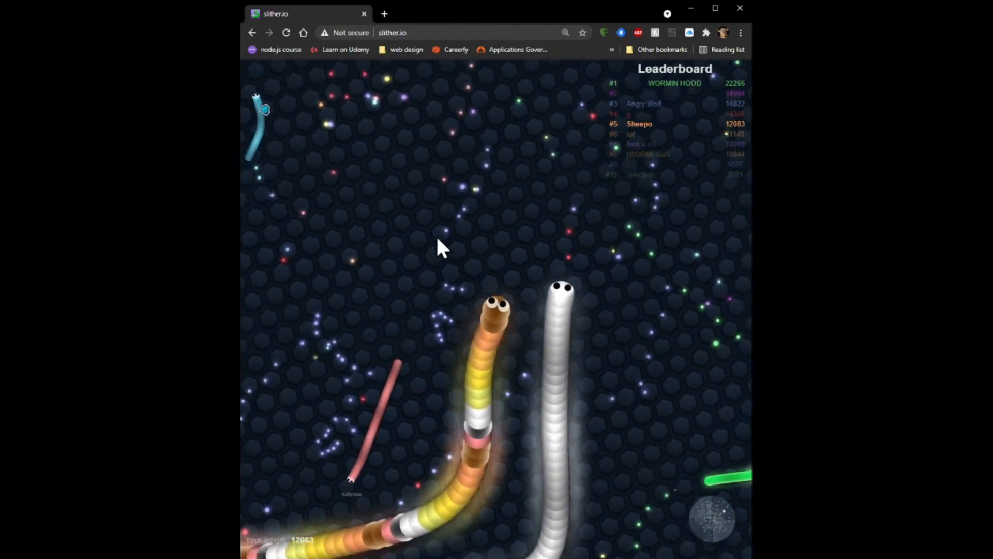